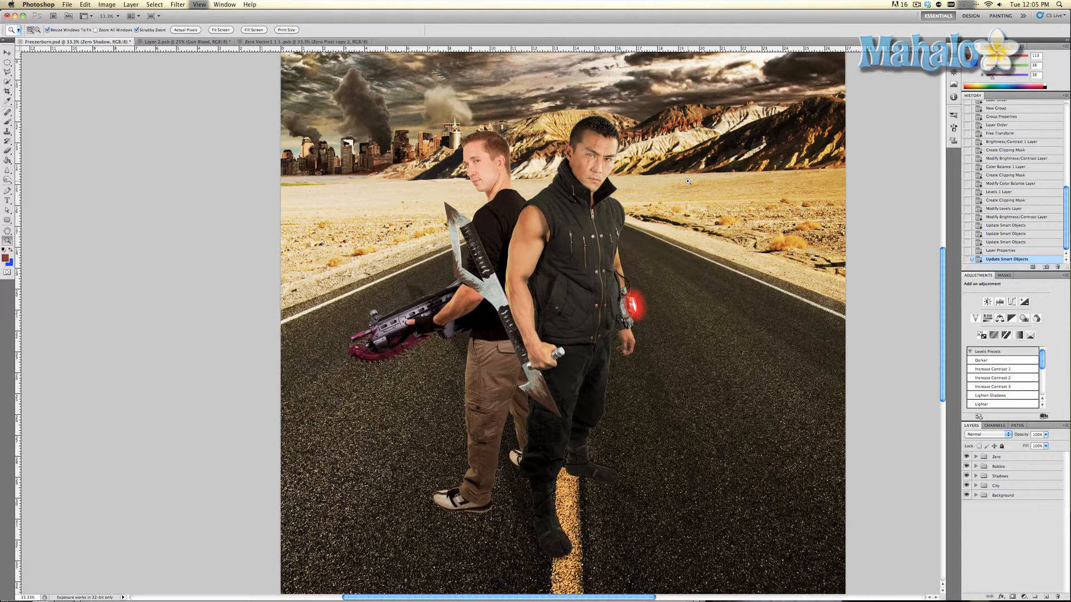
{"action": "mouse_move", "coordinate": [185, 42]}
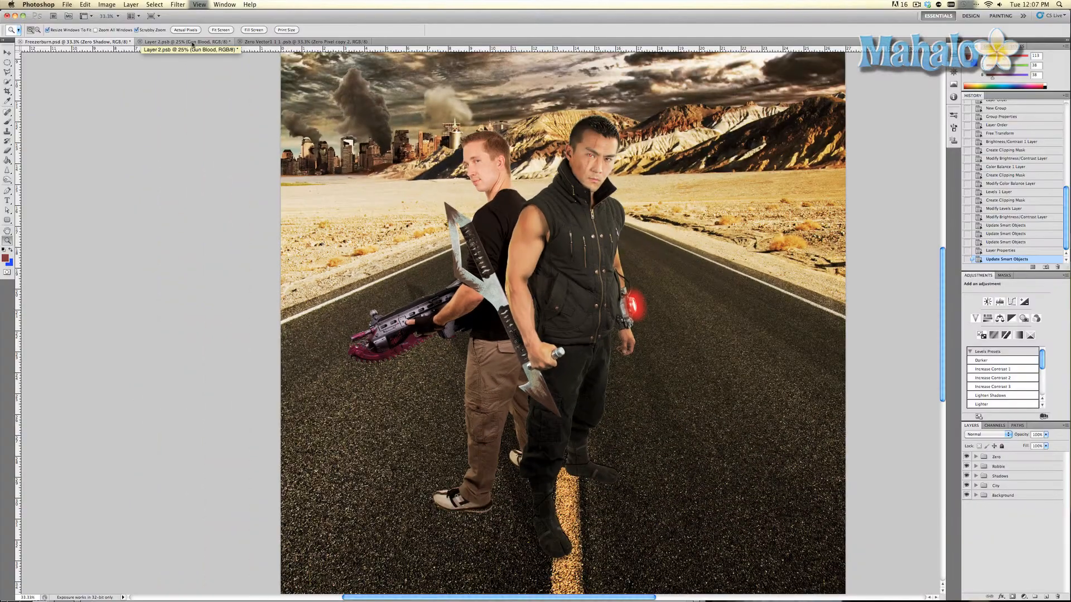
Step: Switch to the gun document and delete the copied gun layer's vector mask
{"action": "left_click", "coordinate": [185, 42]}
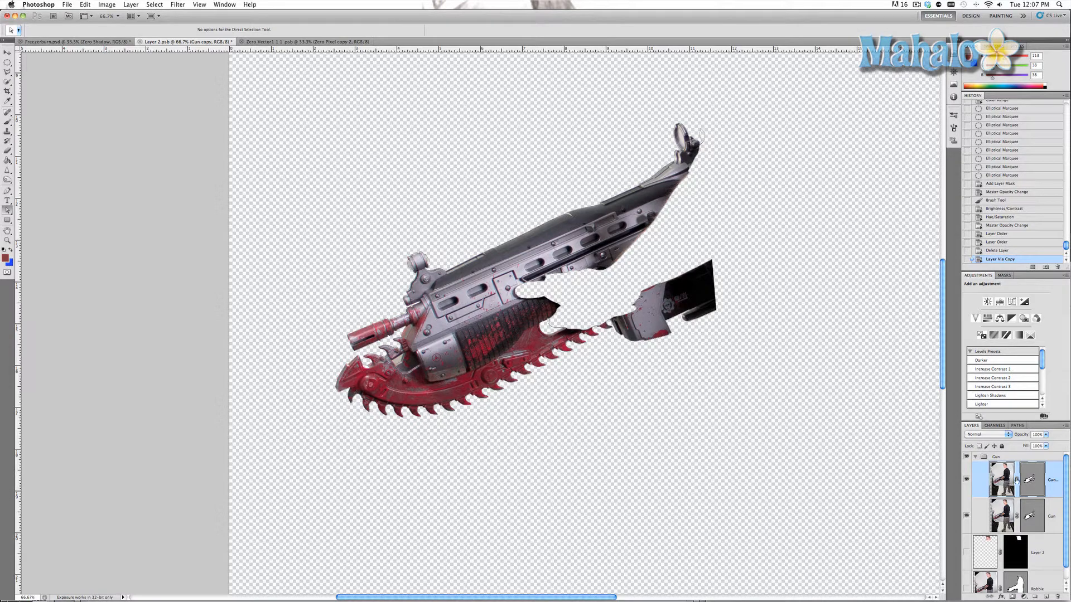
{"action": "left_click", "coordinate": [1017, 550]}
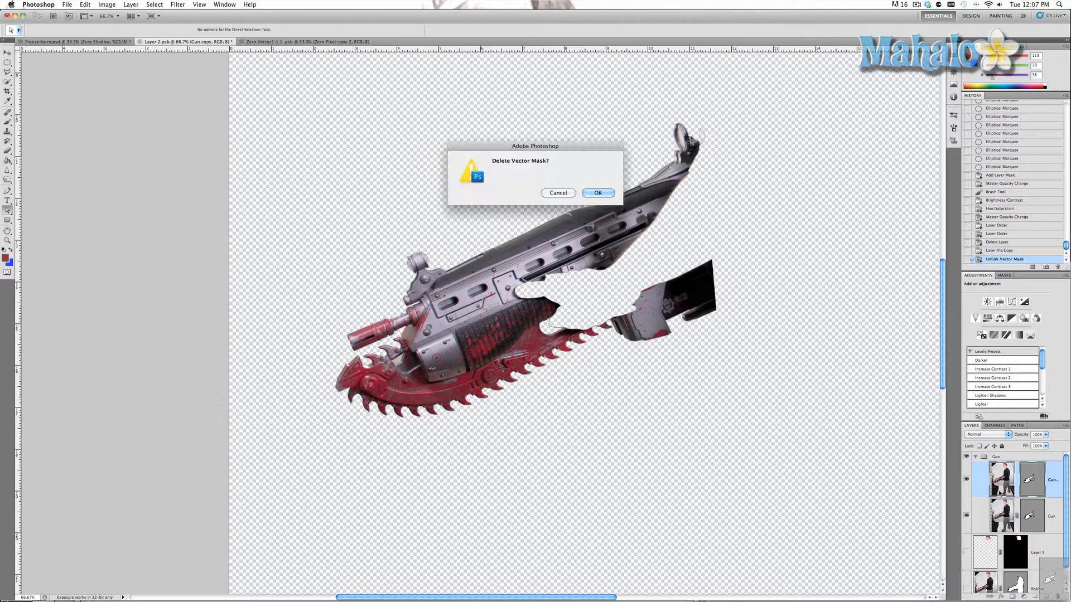
{"action": "left_click", "coordinate": [597, 193]}
{"action": "type", "text": "Blood"}
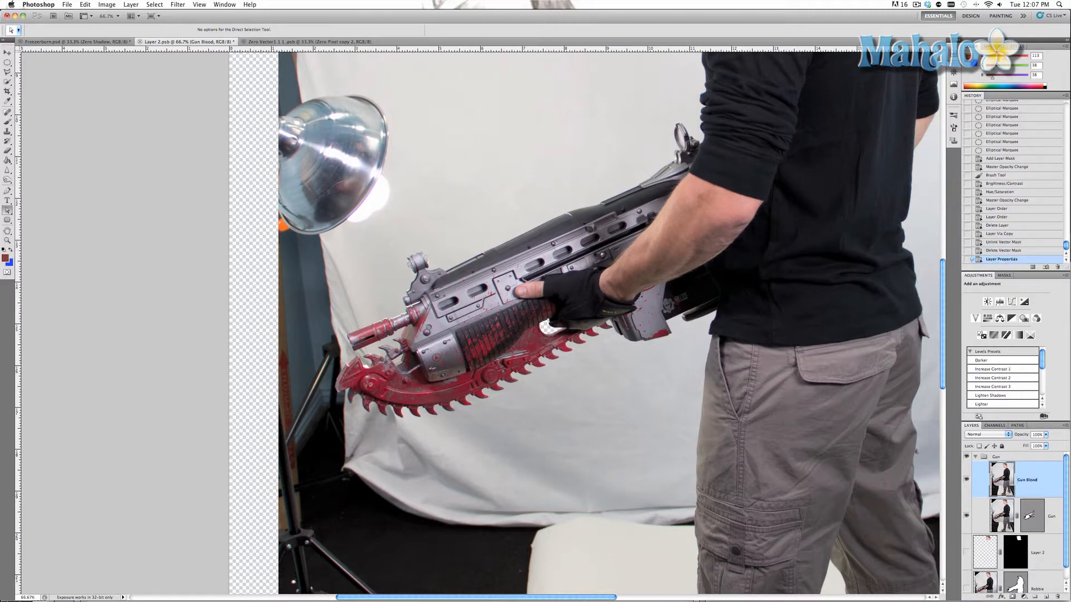
{"action": "mouse_move", "coordinate": [737, 288]}
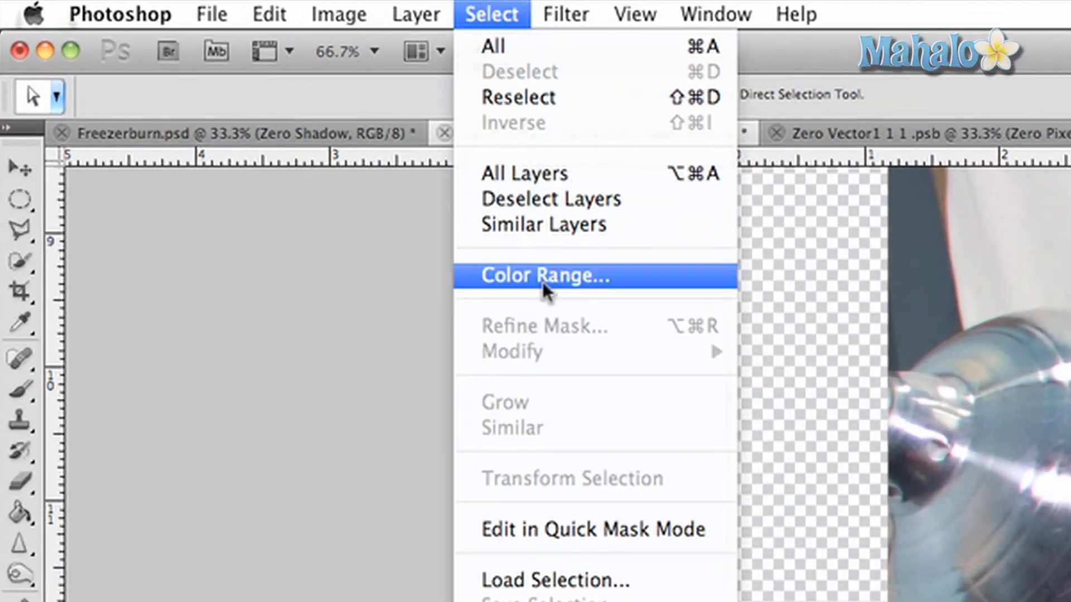
Step: Open Color Range with Selection Preview set to None to sample the red blood
{"action": "left_click", "coordinate": [543, 275]}
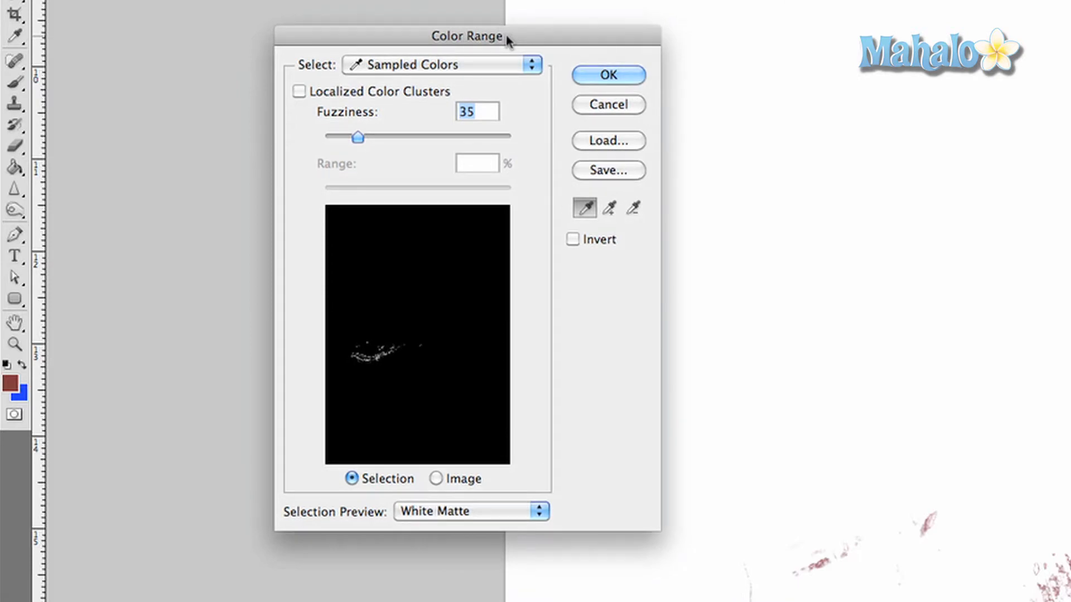
{"action": "mouse_move", "coordinate": [493, 58]}
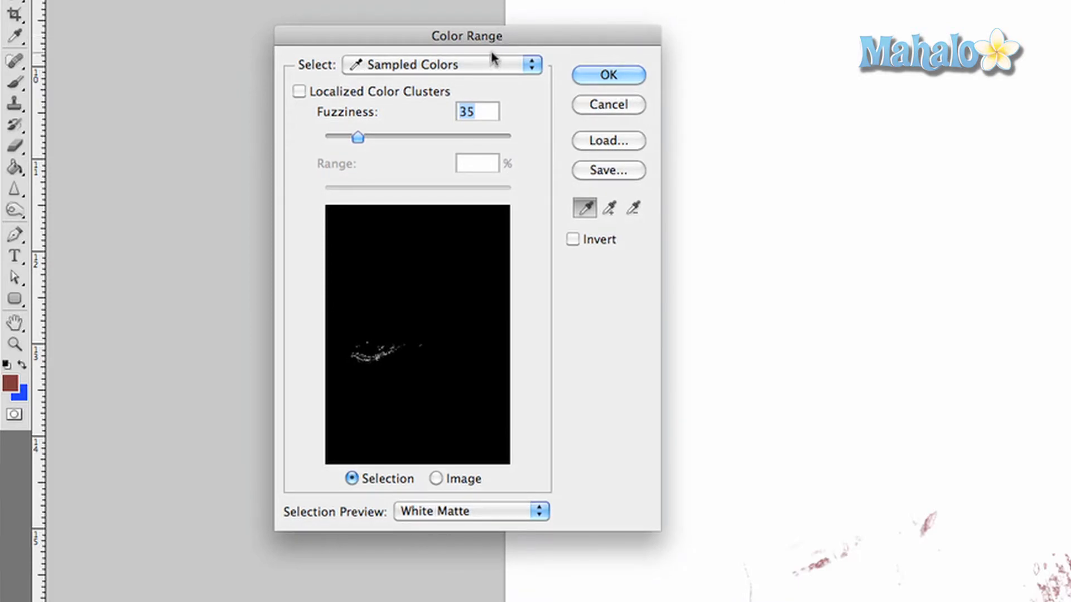
{"action": "mouse_move", "coordinate": [703, 415]}
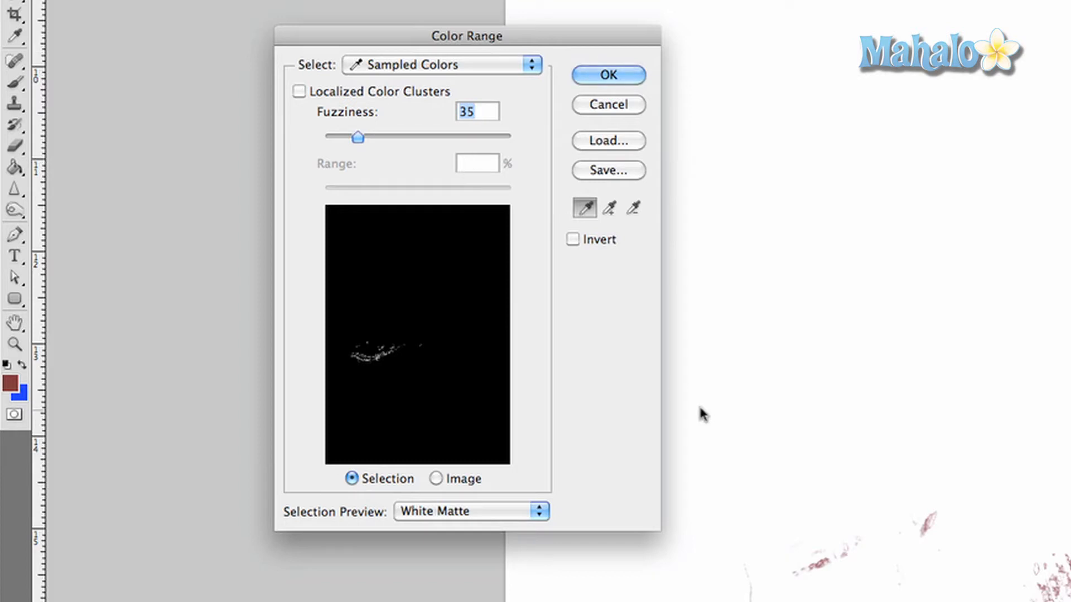
{"action": "mouse_move", "coordinate": [612, 452]}
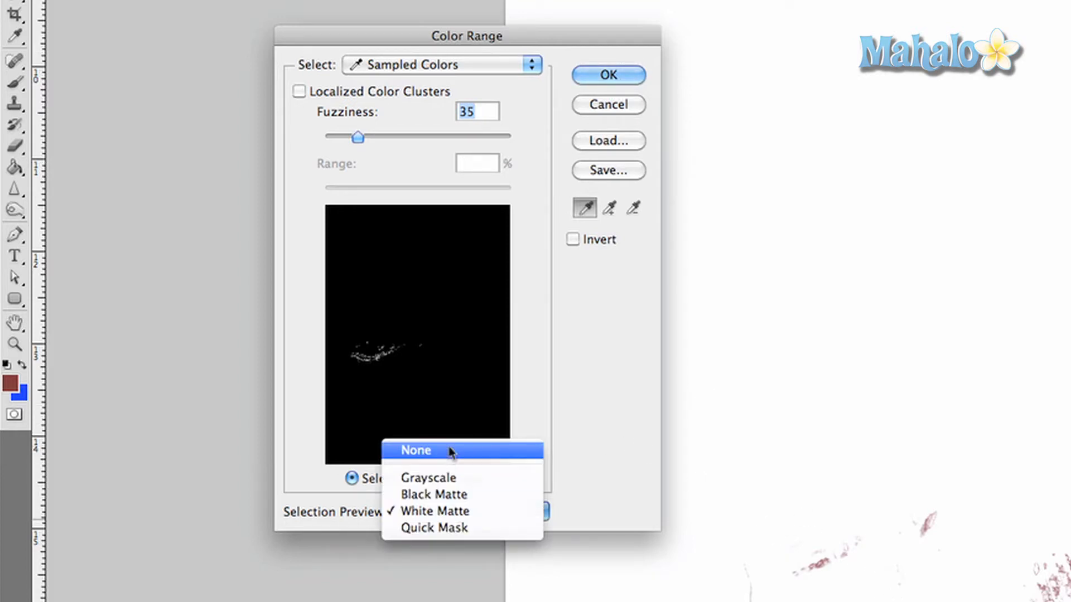
{"action": "left_click", "coordinate": [414, 450]}
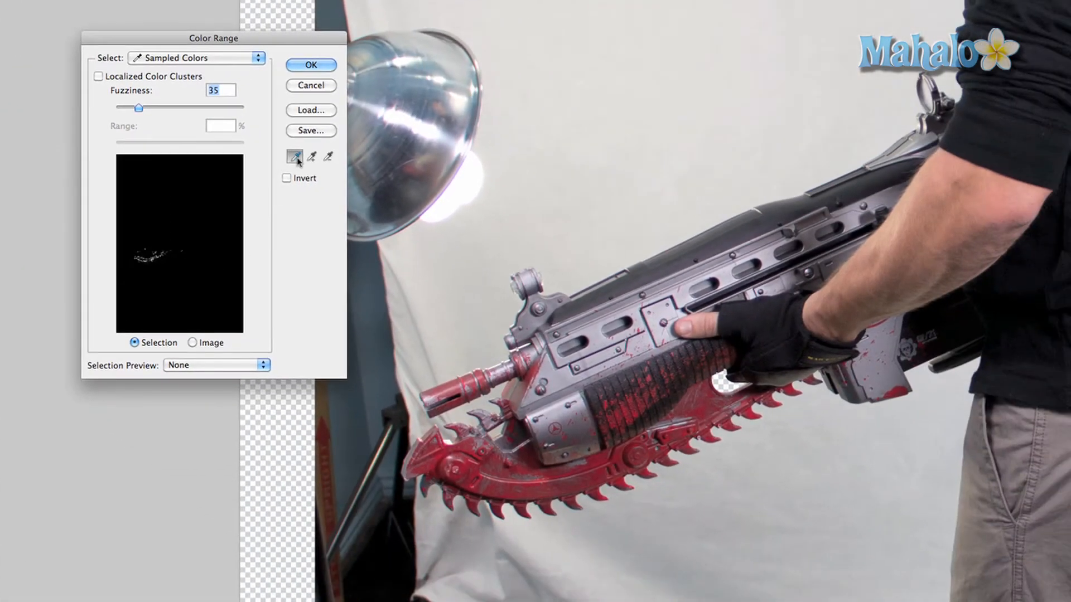
{"action": "mouse_move", "coordinate": [293, 155]}
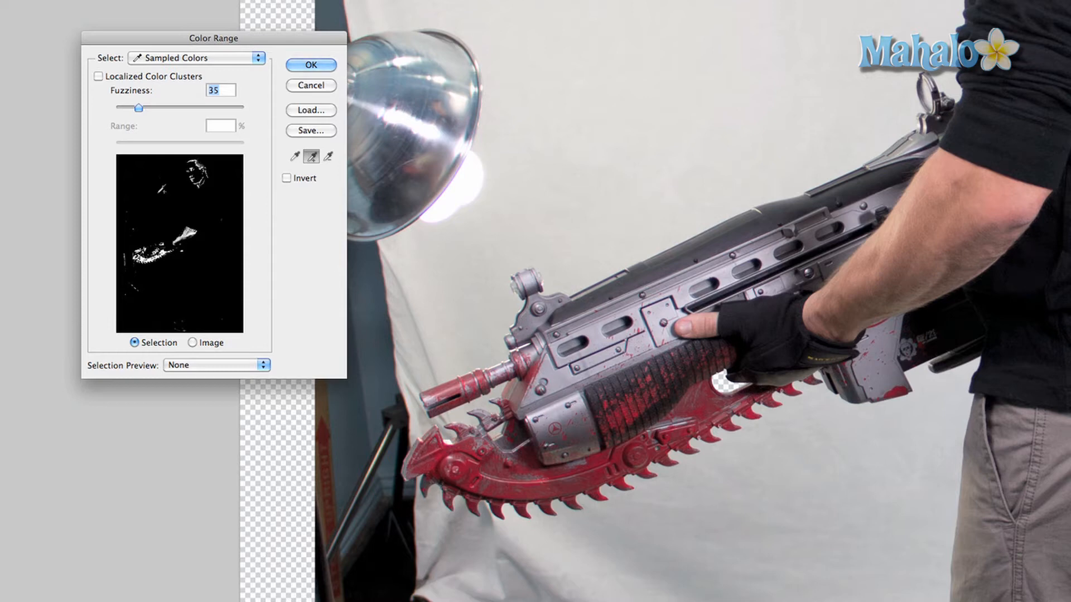
{"action": "left_click", "coordinate": [328, 156]}
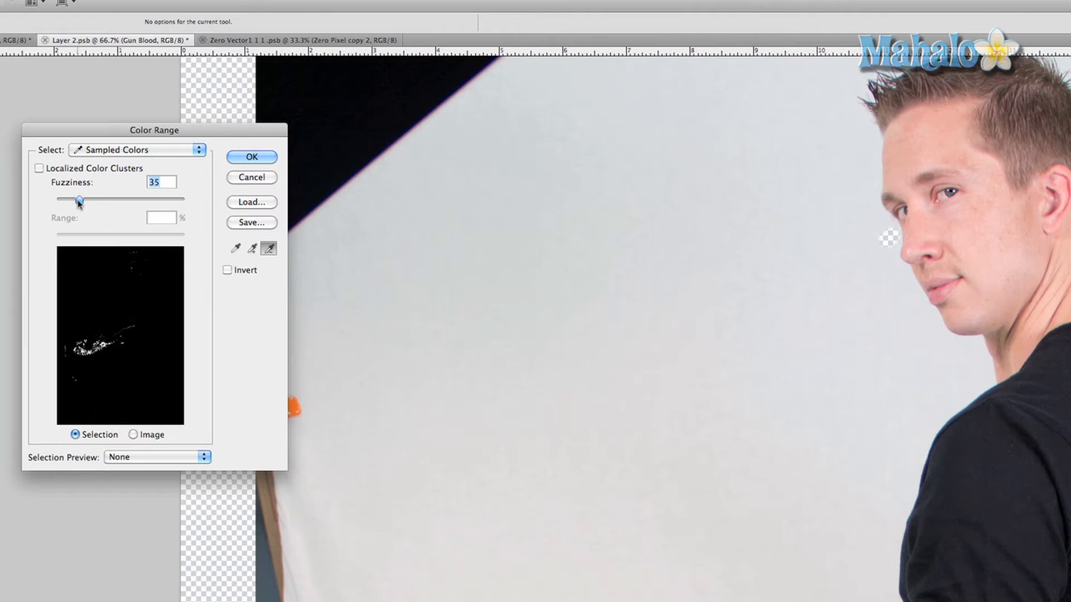
Step: Raise Color Range fuzziness to about 46 to widen the blood selection
{"action": "left_click_drag", "start_coordinate": [79, 200], "coordinate": [85, 155]}
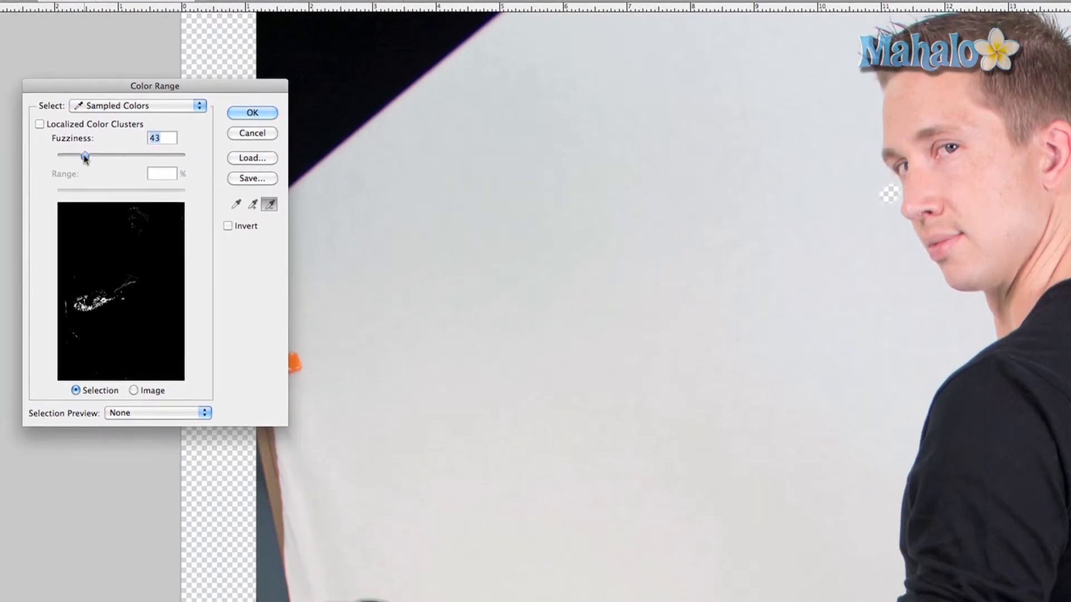
{"action": "left_click_drag", "start_coordinate": [87, 155], "coordinate": [82, 149]}
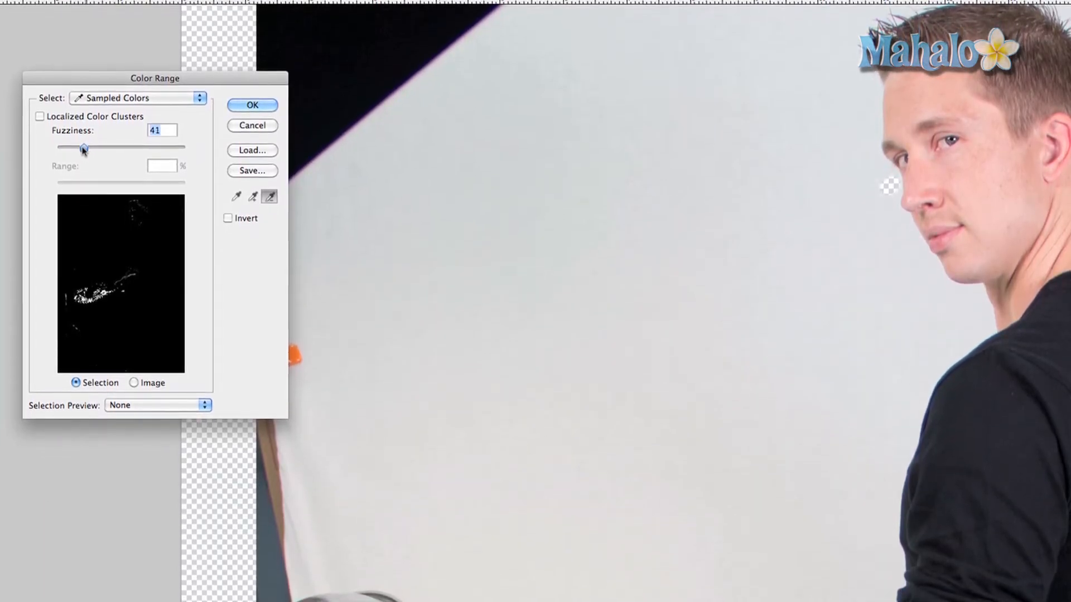
{"action": "left_click_drag", "start_coordinate": [83, 147], "coordinate": [88, 140]}
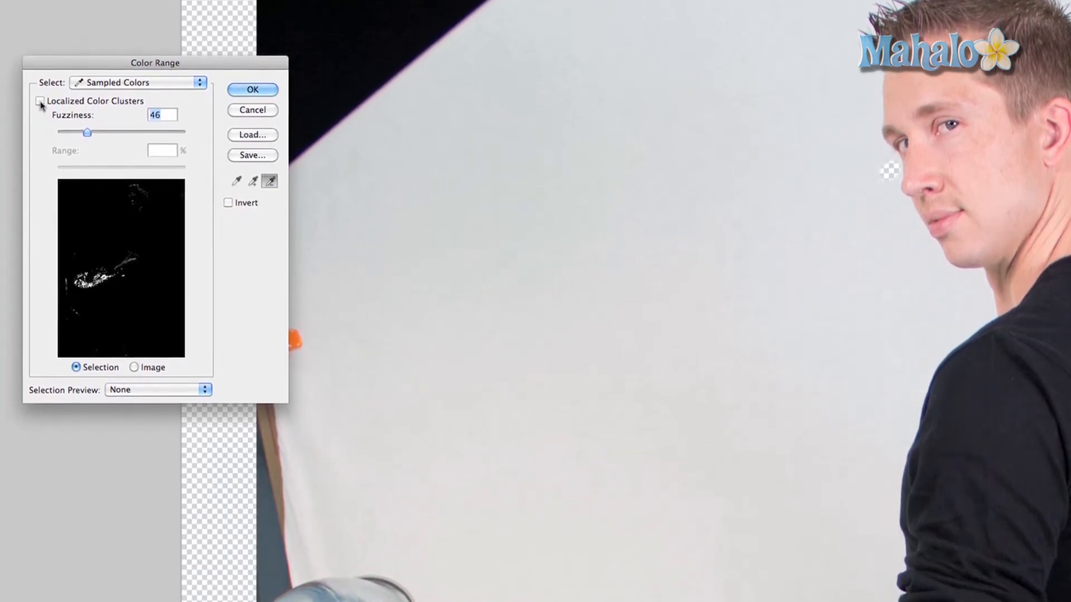
{"action": "mouse_move", "coordinate": [41, 100]}
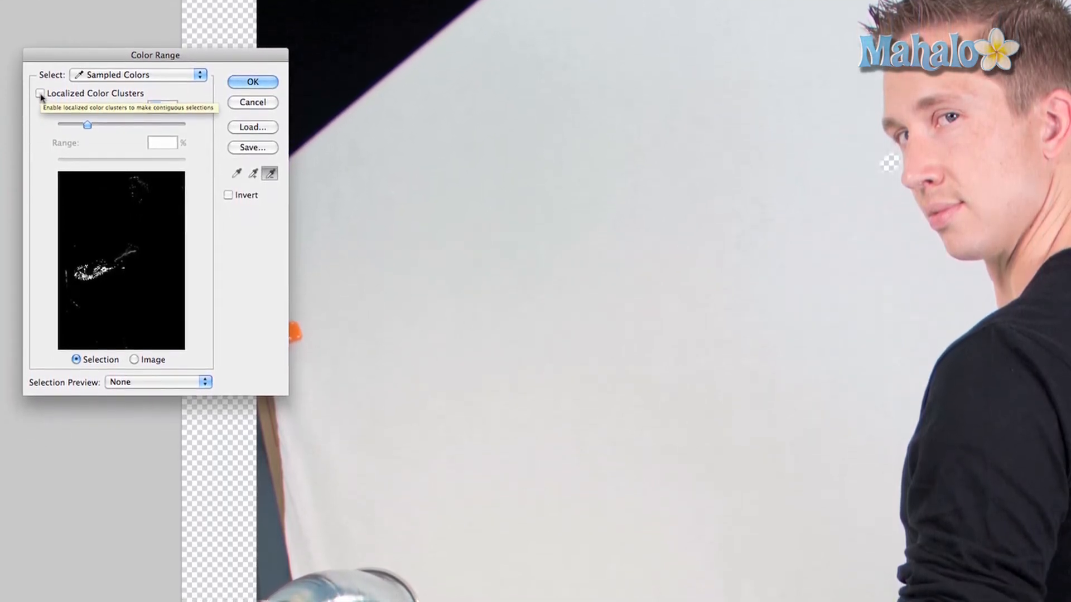
Step: Enable Localized Color Clusters, set Range 24%, fuzziness 53, and preview on White Matte
{"action": "left_click", "coordinate": [39, 93]}
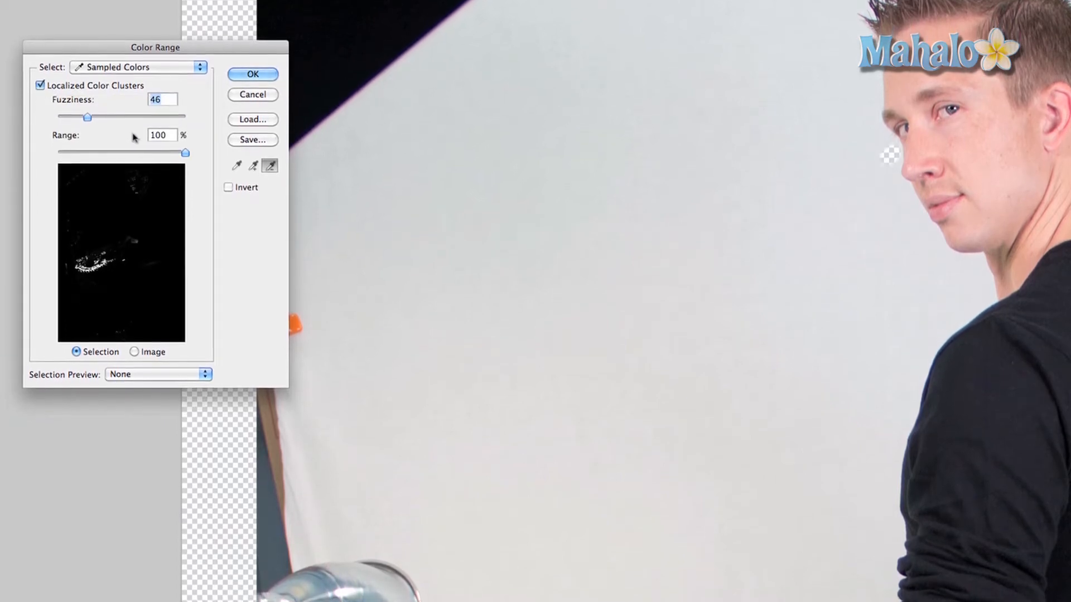
{"action": "left_click_drag", "start_coordinate": [185, 152], "coordinate": [144, 145]}
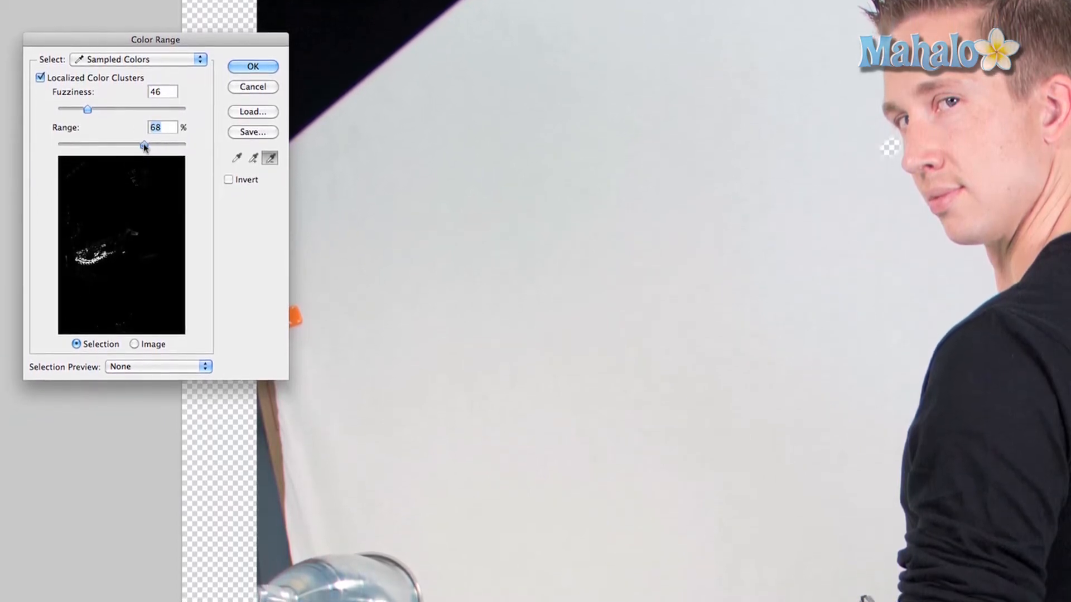
{"action": "left_click_drag", "start_coordinate": [144, 145], "coordinate": [103, 137]}
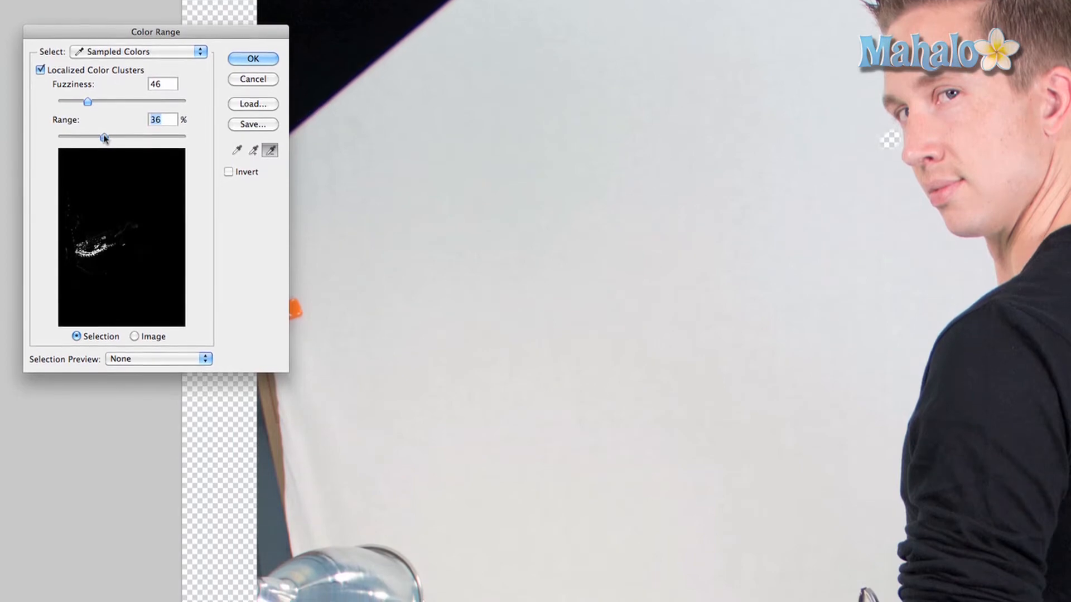
{"action": "left_click_drag", "start_coordinate": [105, 138], "coordinate": [88, 130]}
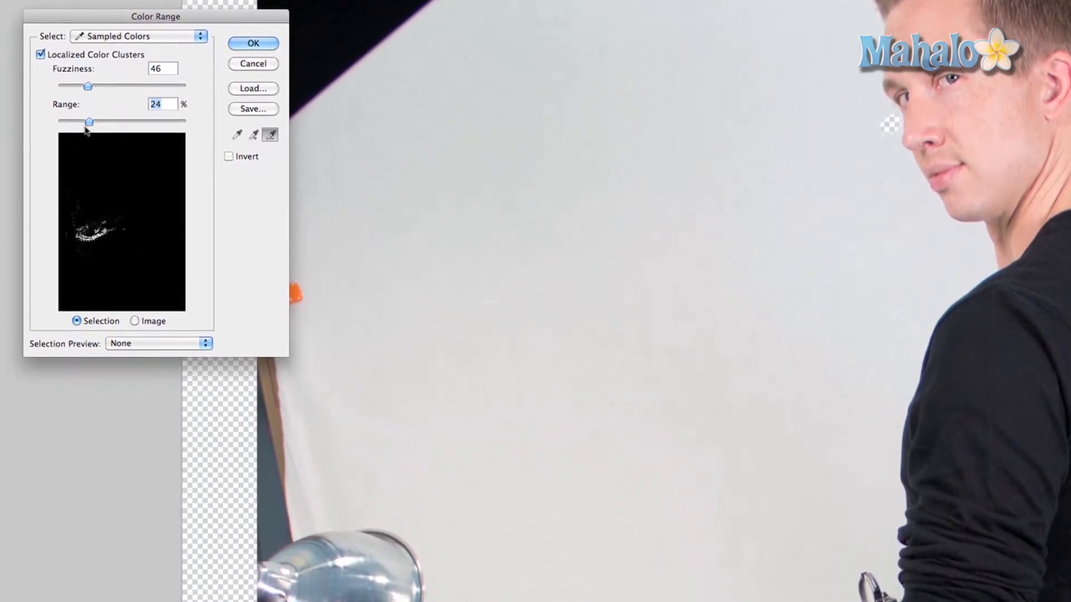
{"action": "left_click_drag", "start_coordinate": [87, 85], "coordinate": [98, 79]}
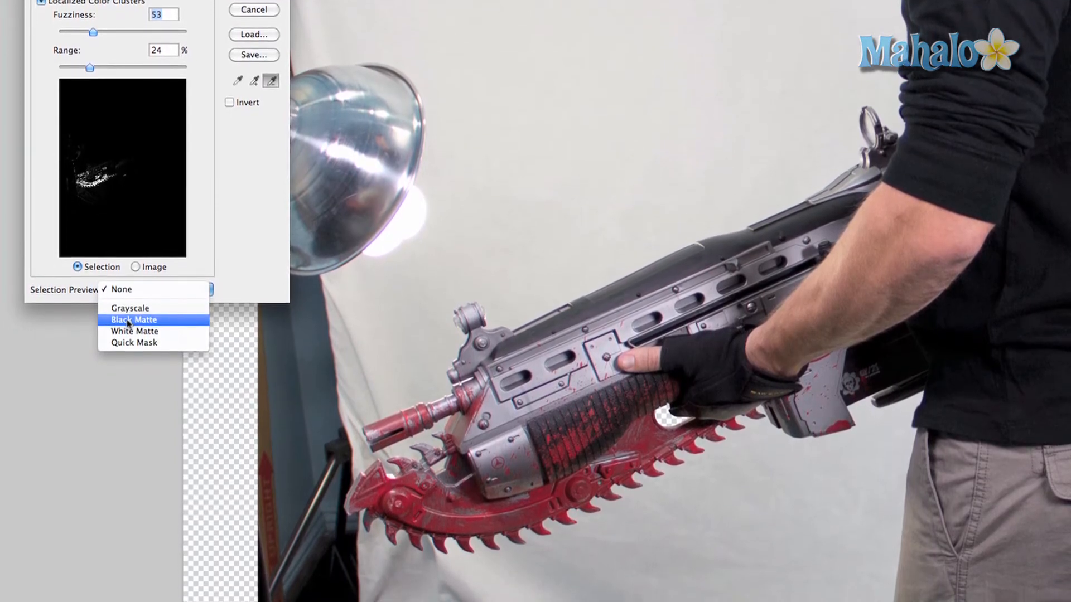
{"action": "mouse_move", "coordinate": [134, 323]}
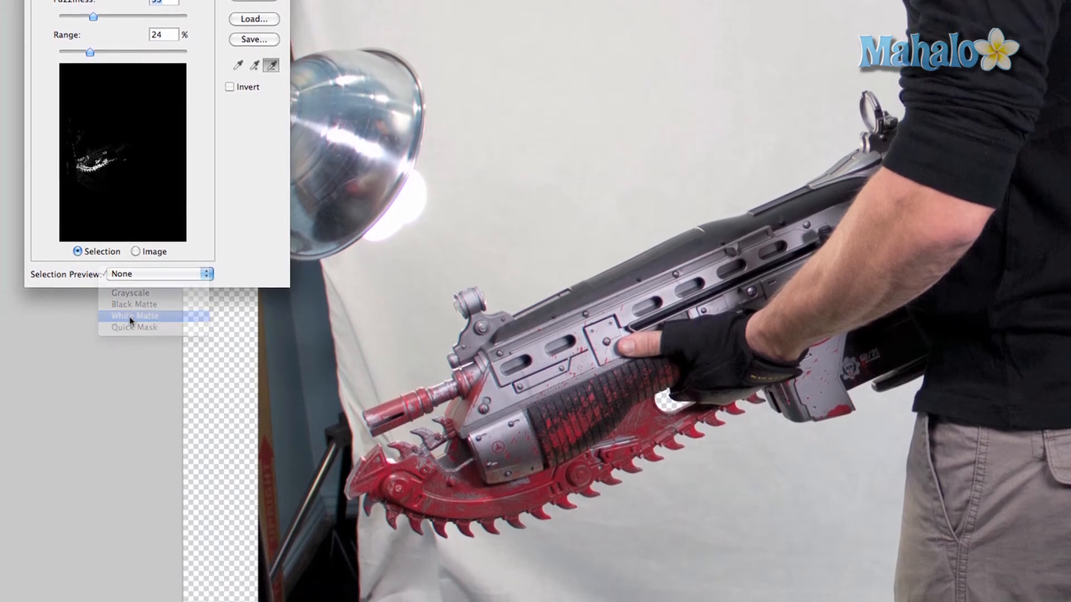
{"action": "left_click", "coordinate": [134, 316]}
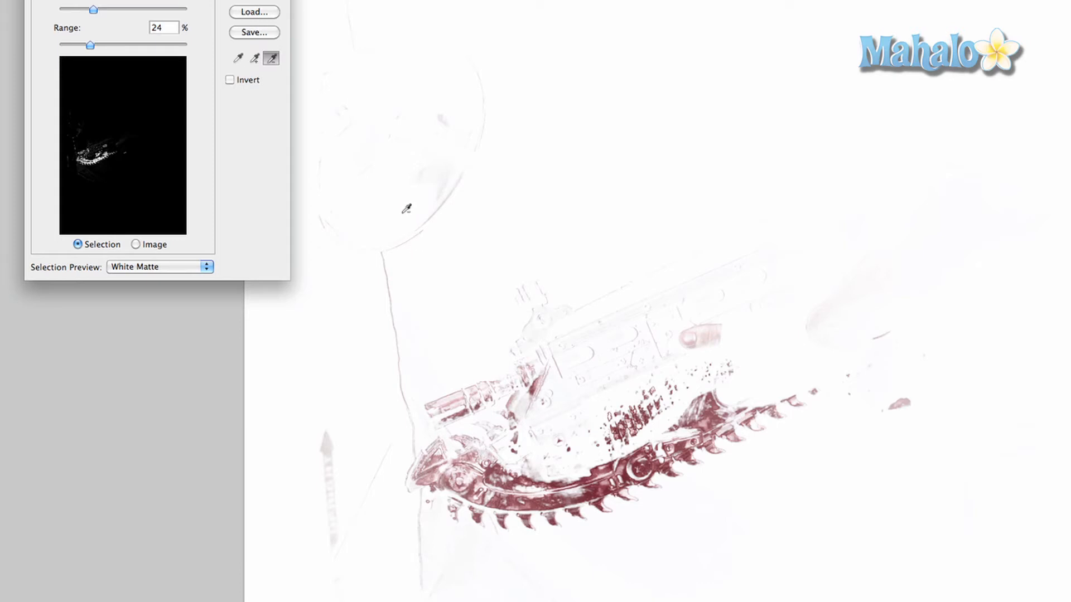
{"action": "mouse_move", "coordinate": [338, 114]}
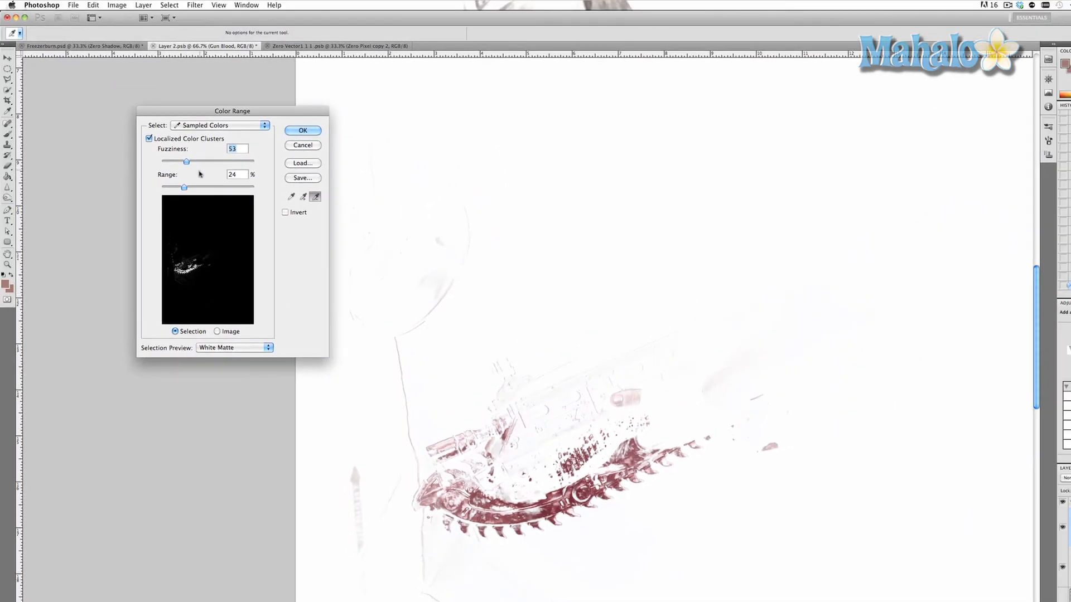
Step: Confirm the Color Range blood selection and zoom in on the gun
{"action": "left_click", "coordinate": [302, 131]}
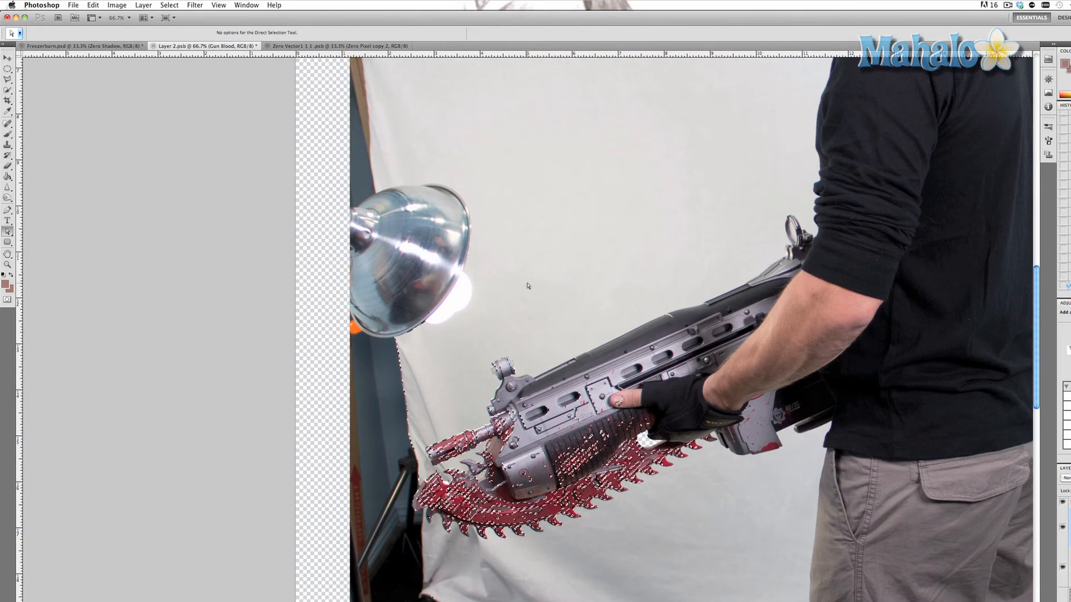
{"action": "left_click", "coordinate": [7, 68]}
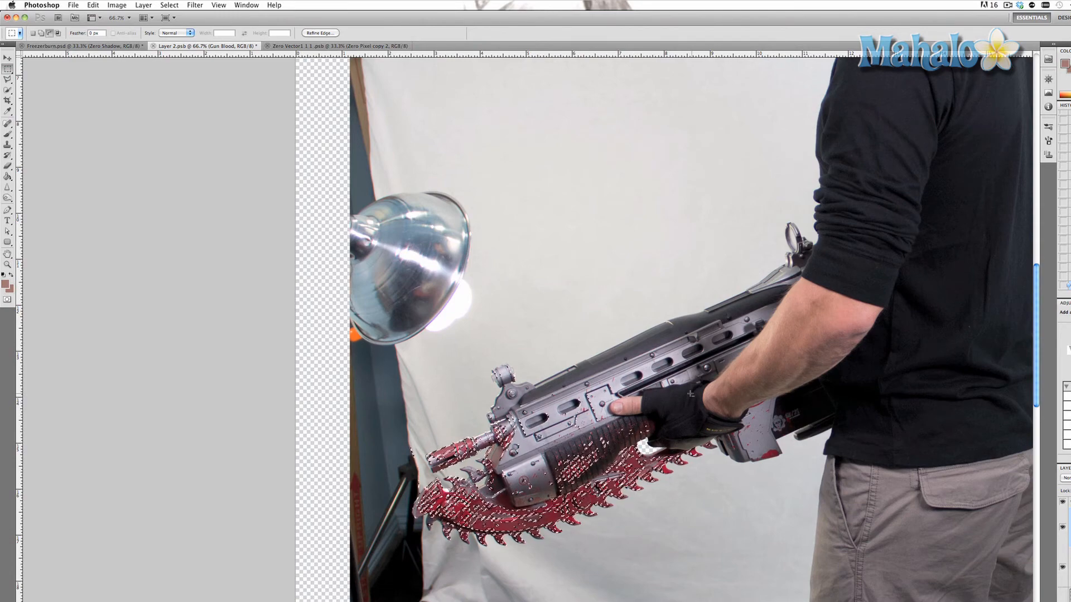
{"action": "left_click", "coordinate": [7, 264]}
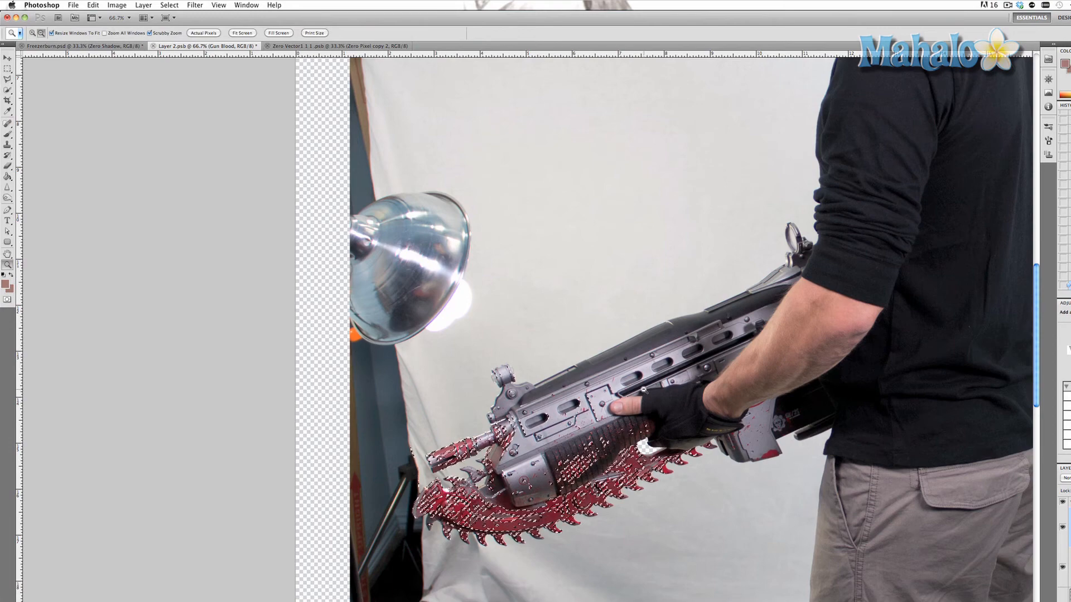
{"action": "left_click", "coordinate": [241, 33]}
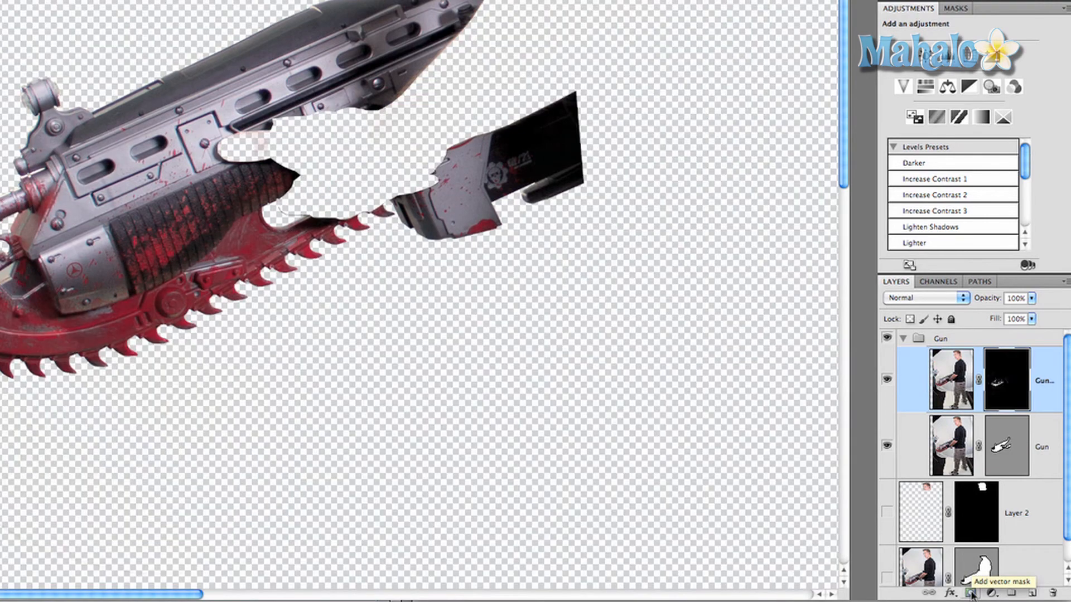
Step: Hide and re-show the original Gun layer to inspect the masked blood
{"action": "left_click", "coordinate": [889, 444]}
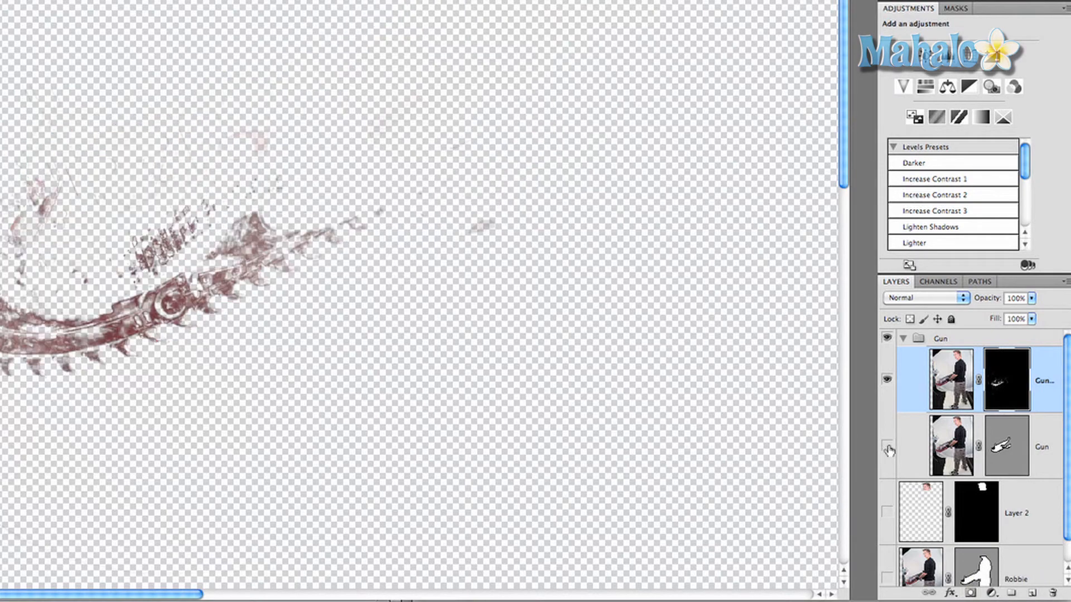
{"action": "left_click", "coordinate": [889, 448]}
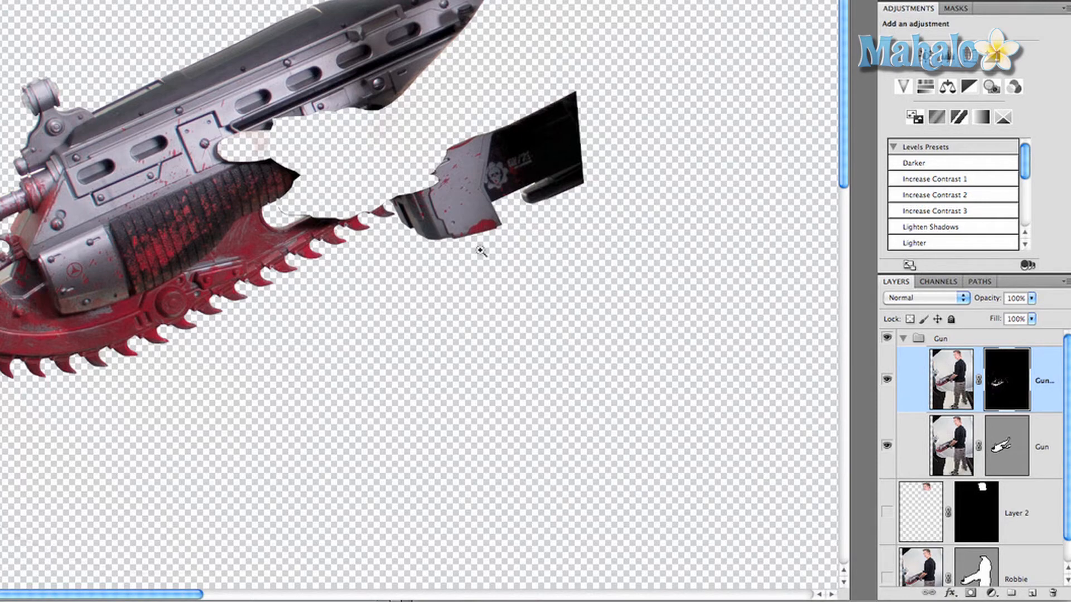
{"action": "mouse_move", "coordinate": [472, 247]}
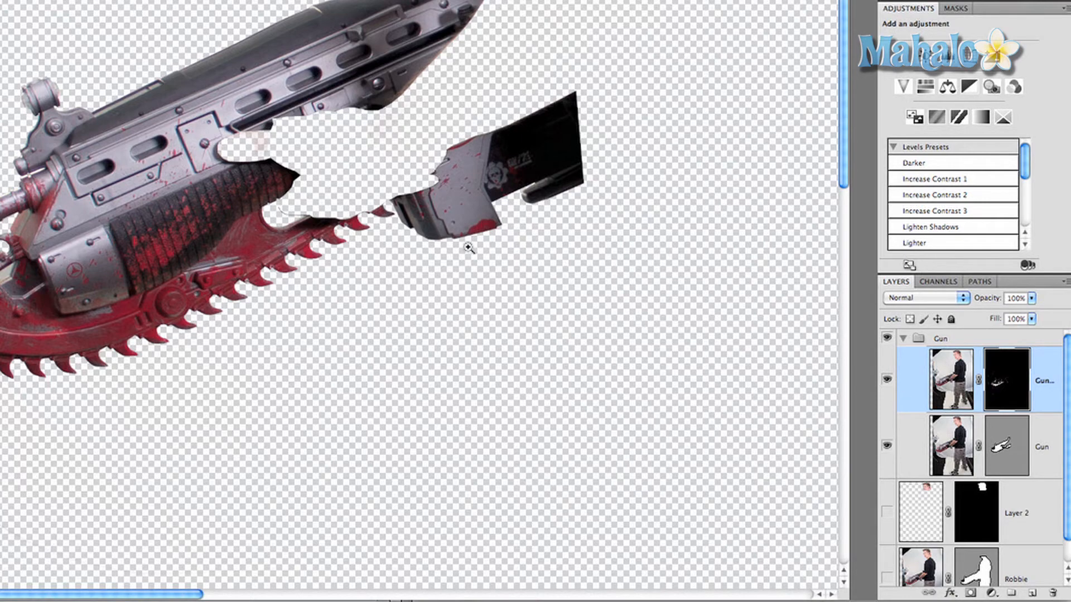
{"action": "mouse_move", "coordinate": [459, 246]}
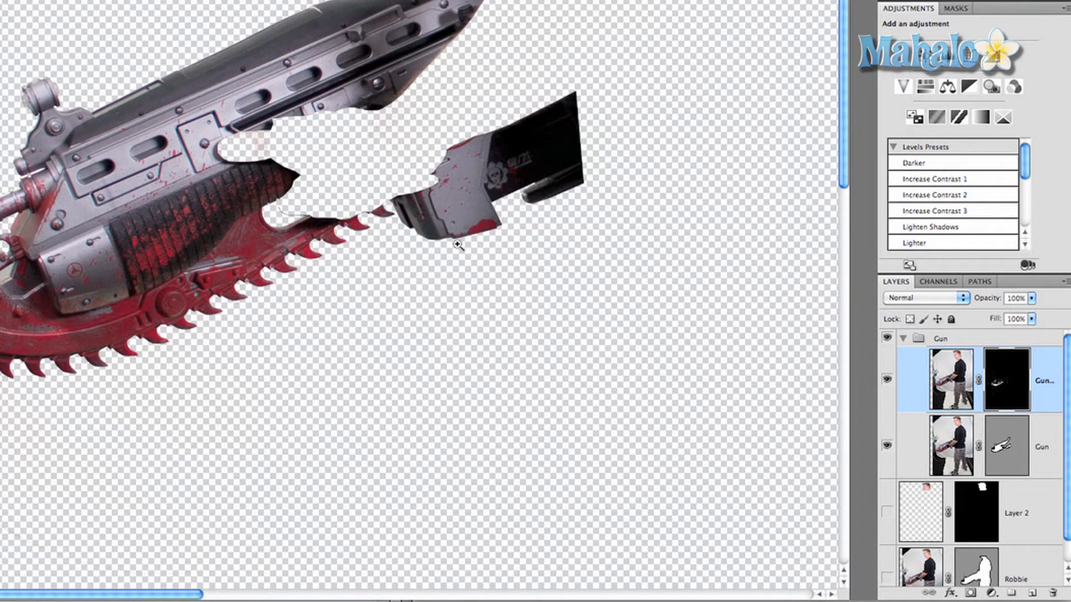
{"action": "mouse_move", "coordinate": [422, 246]}
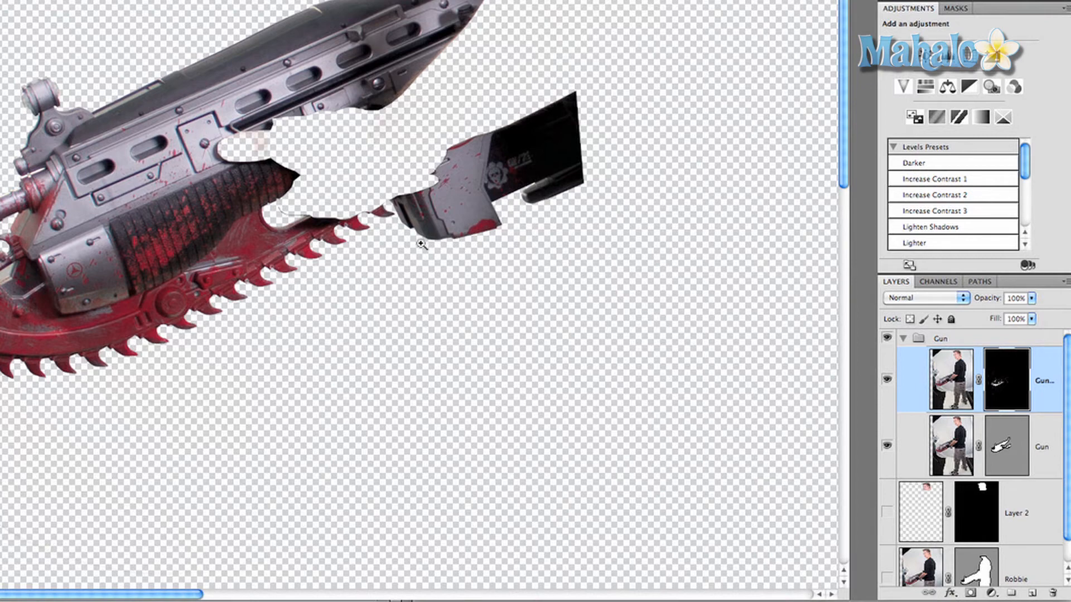
{"action": "mouse_move", "coordinate": [298, 188]}
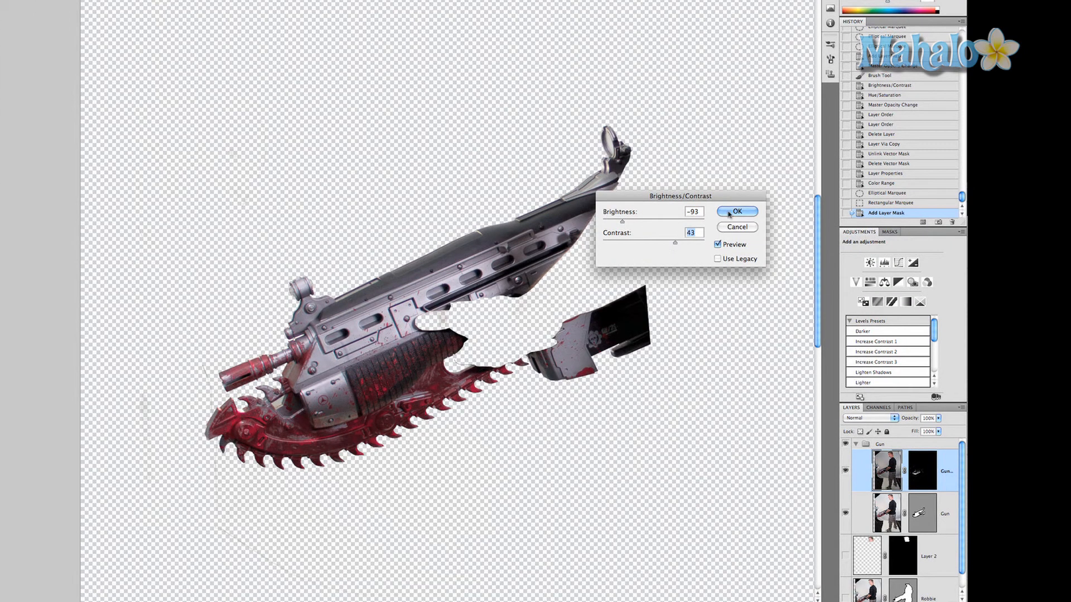
Step: Apply the Brightness/Contrast change, then colorize the blood via Hue/Saturation
{"action": "left_click", "coordinate": [736, 212]}
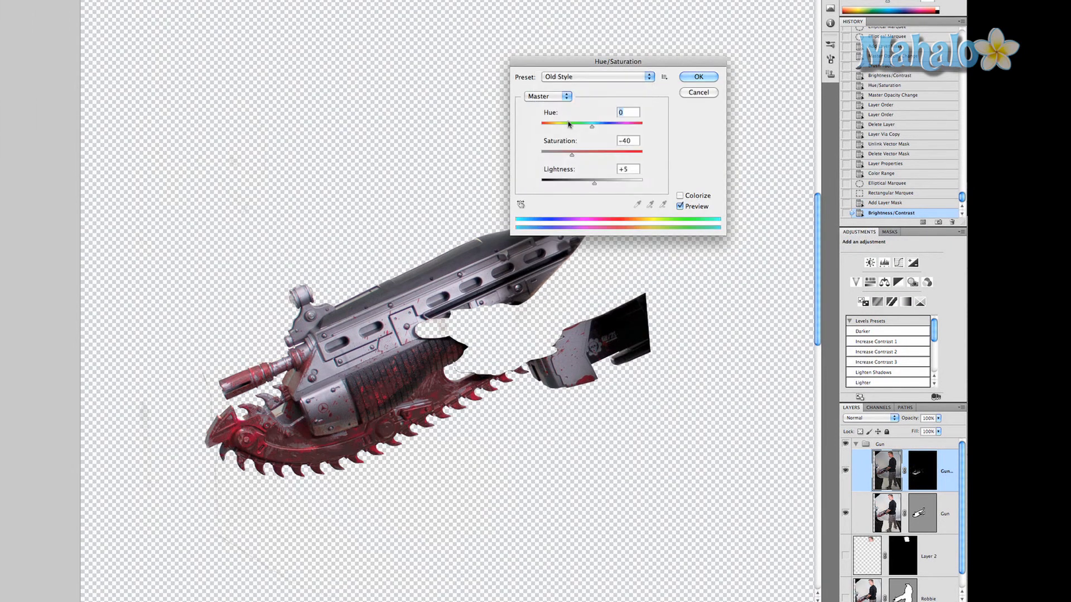
{"action": "left_click", "coordinate": [679, 195]}
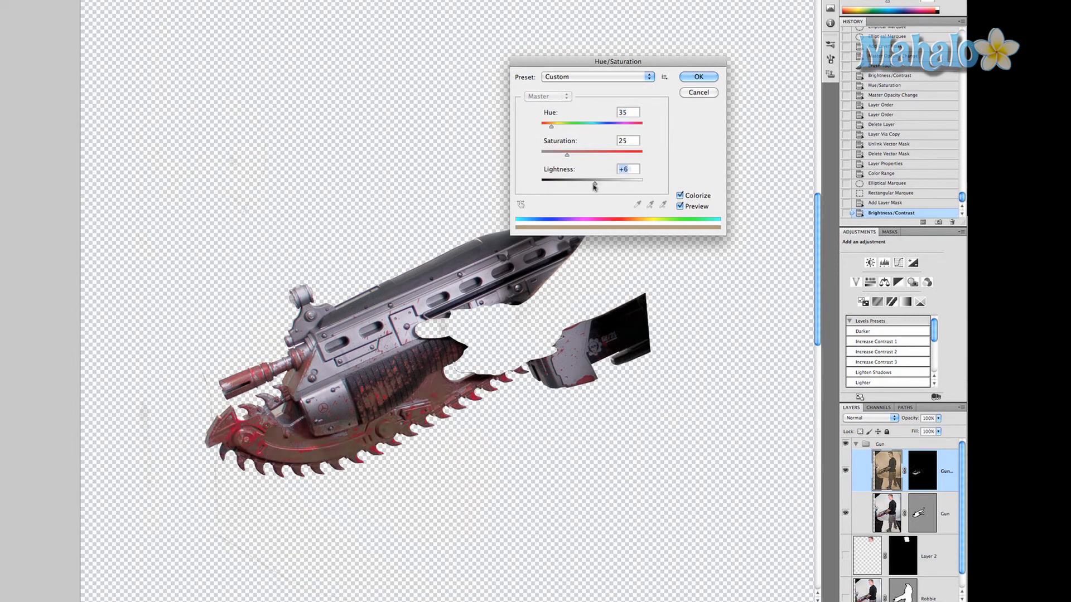
{"action": "left_click", "coordinate": [697, 76]}
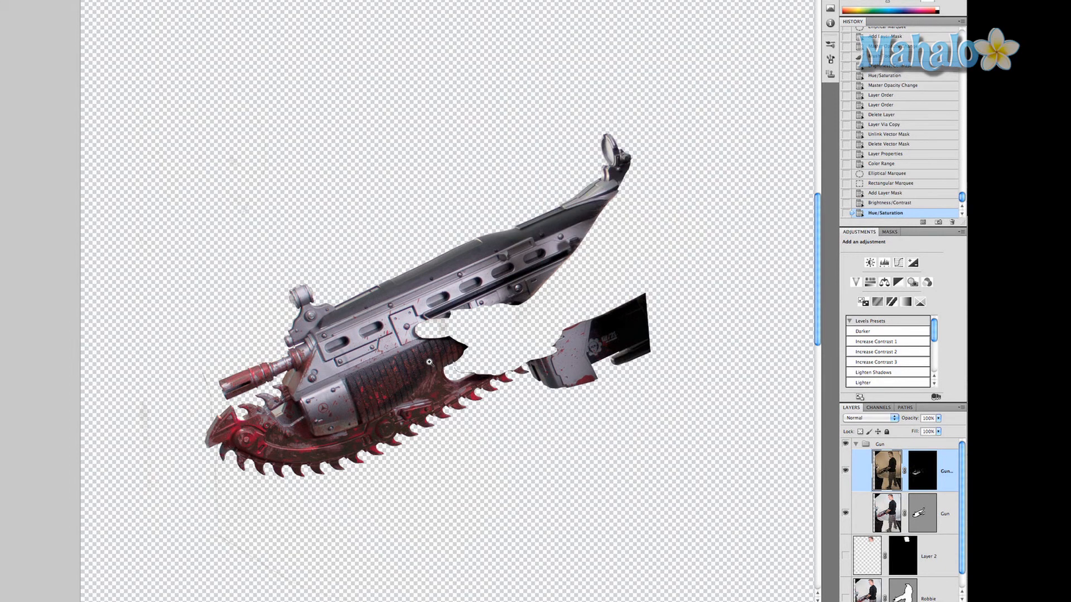